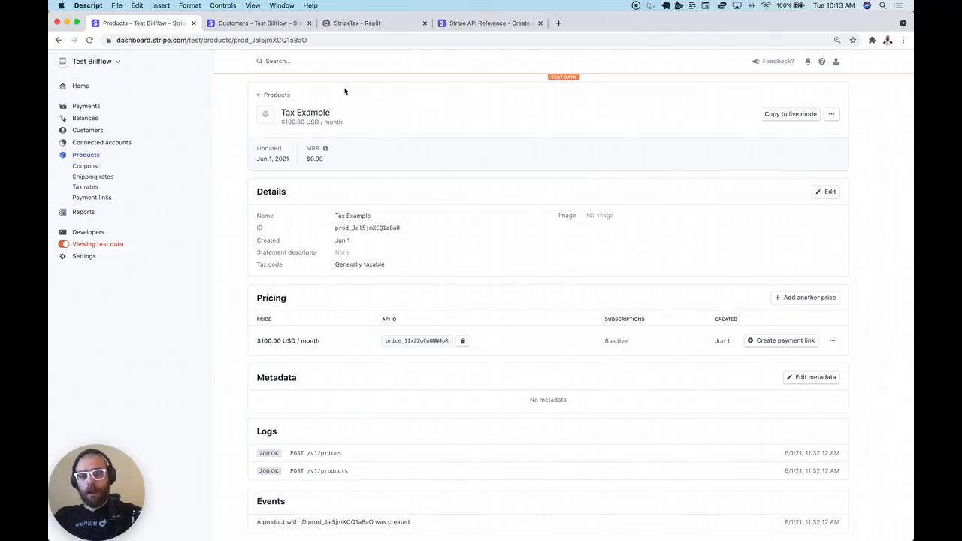
mouse_move(312, 269)
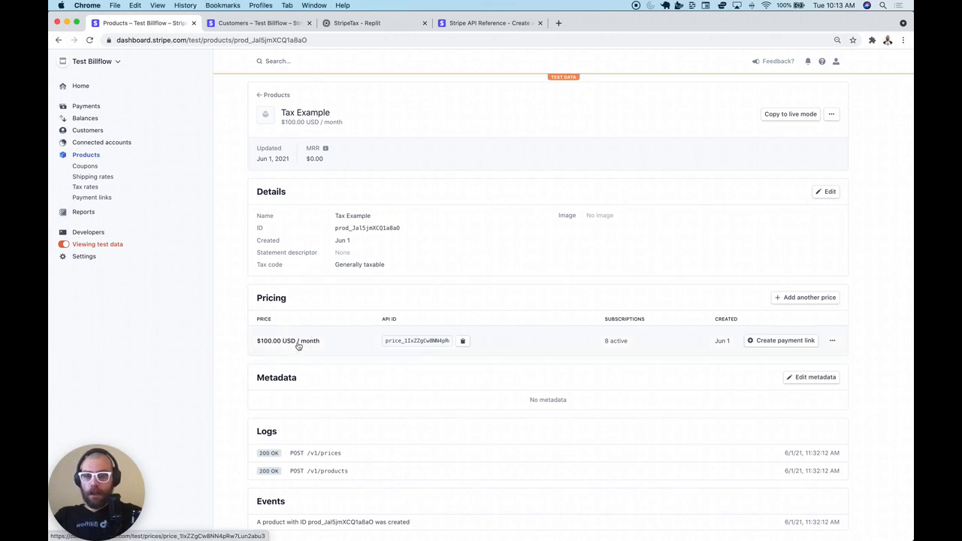
- View the $100.00 USD monthly price and highlight its Exclusive tax behavior
click(288, 340)
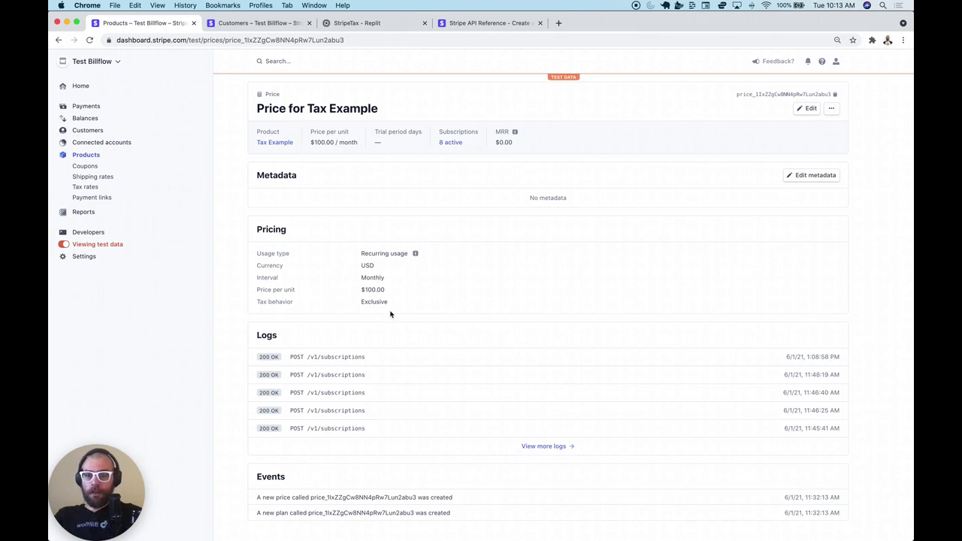
double_click(373, 301)
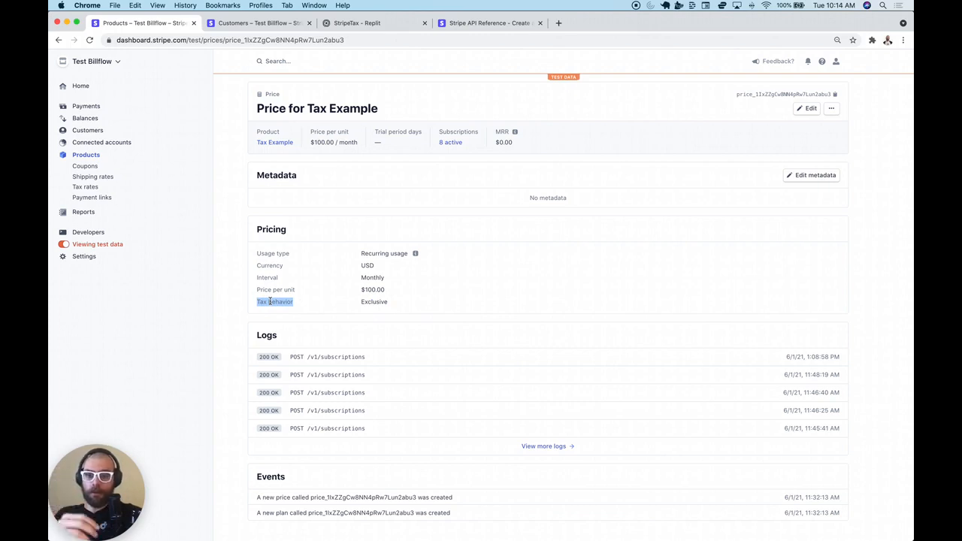
mouse_move(288, 225)
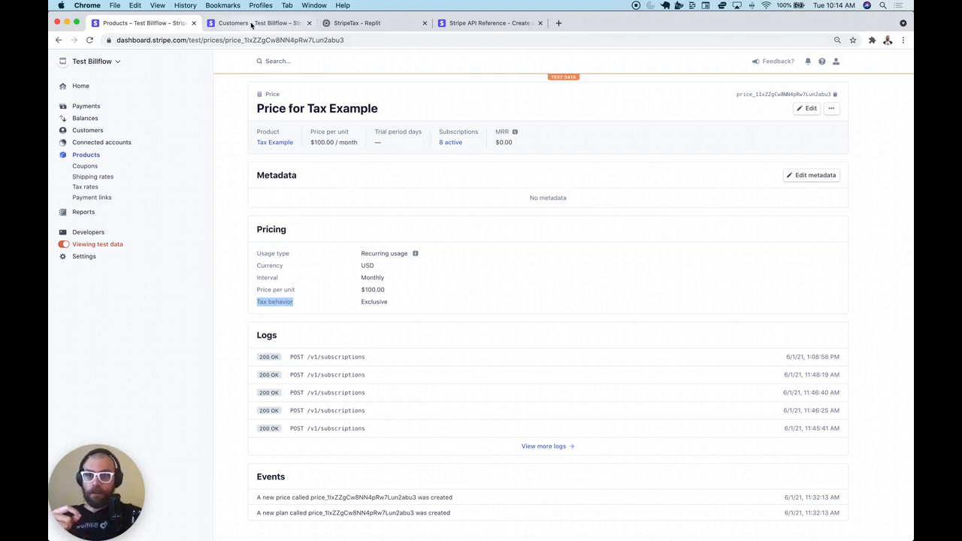
- Check customer Jacques's France billing country, then move to the Replit project
click(258, 22)
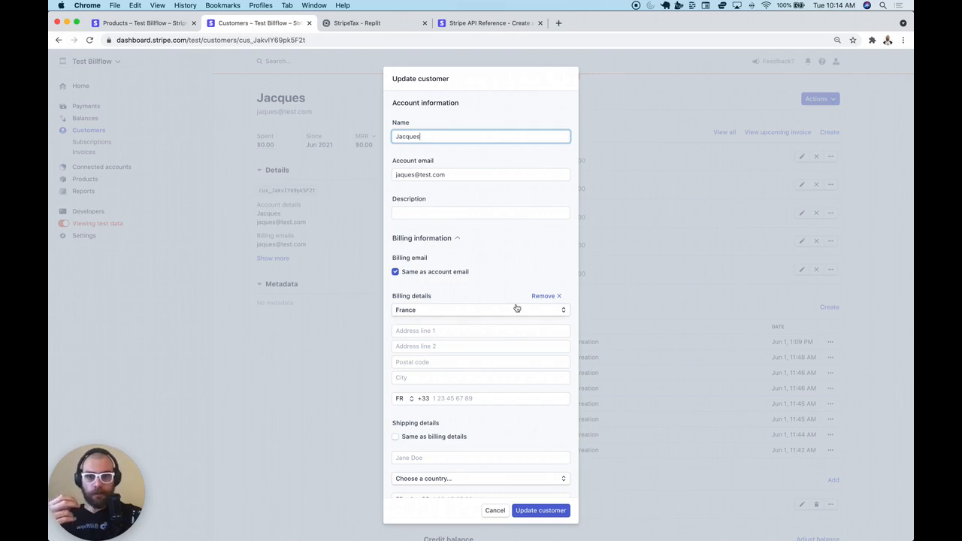
mouse_move(457, 232)
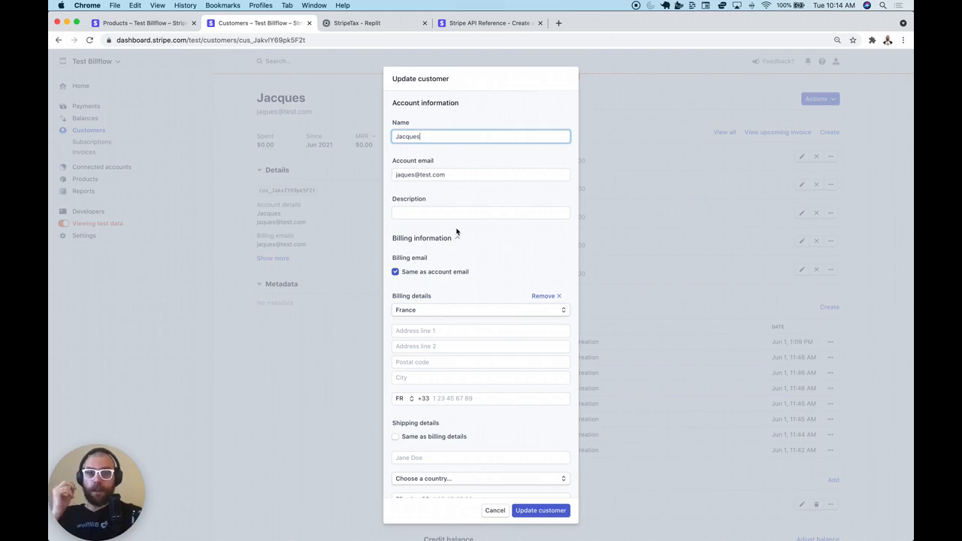
mouse_move(426, 155)
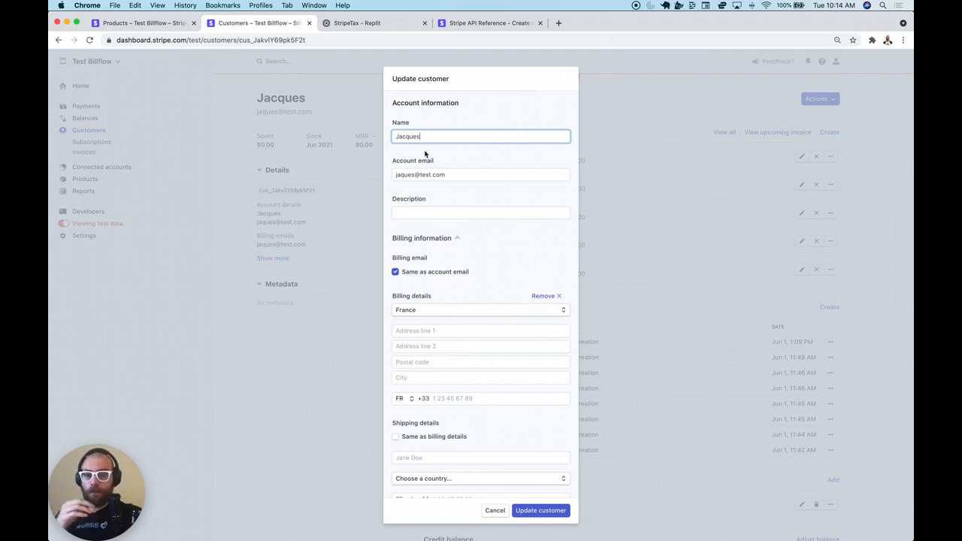
mouse_move(374, 23)
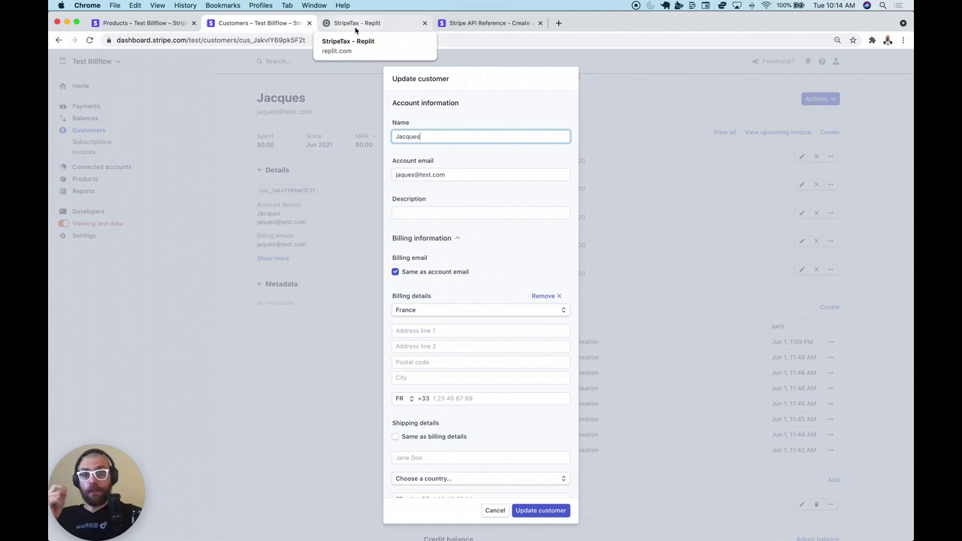
mouse_move(391, 57)
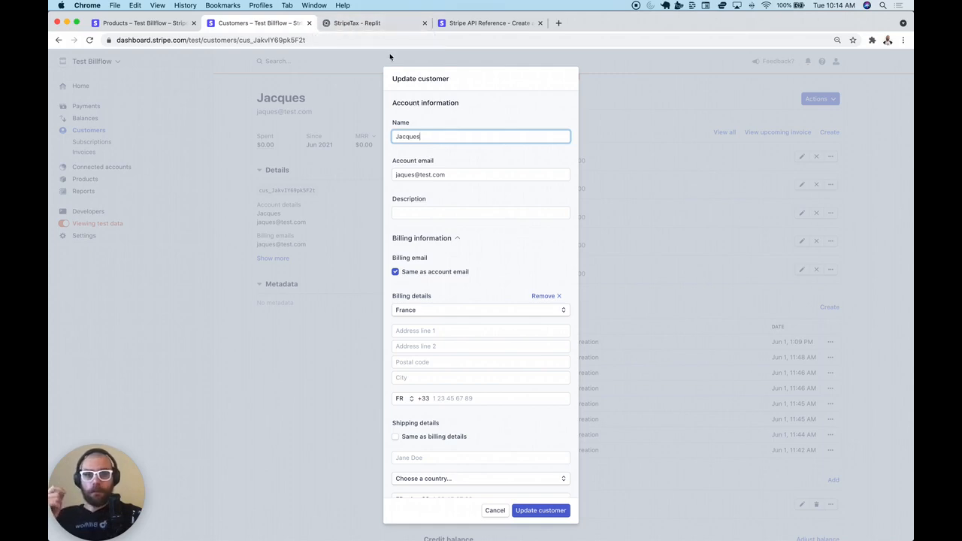
mouse_move(366, 23)
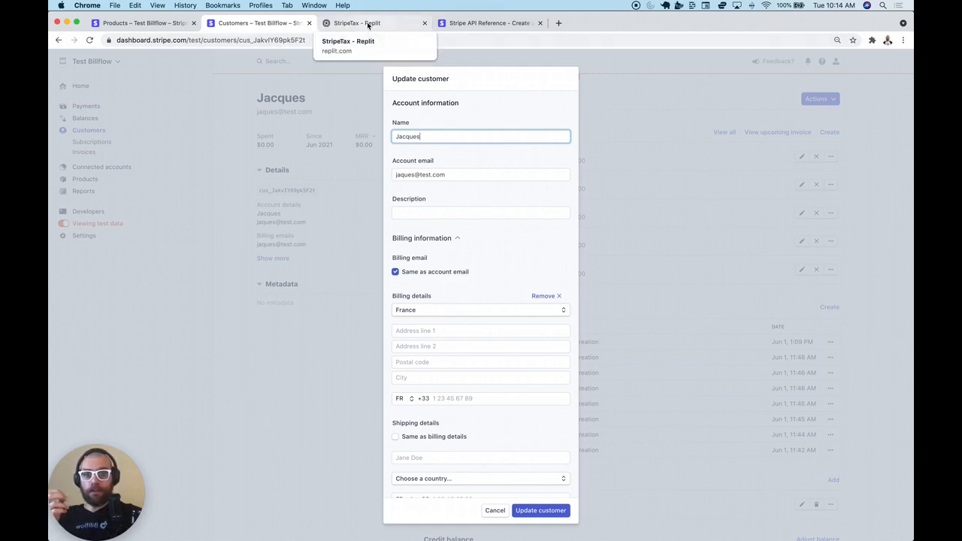
click(368, 23)
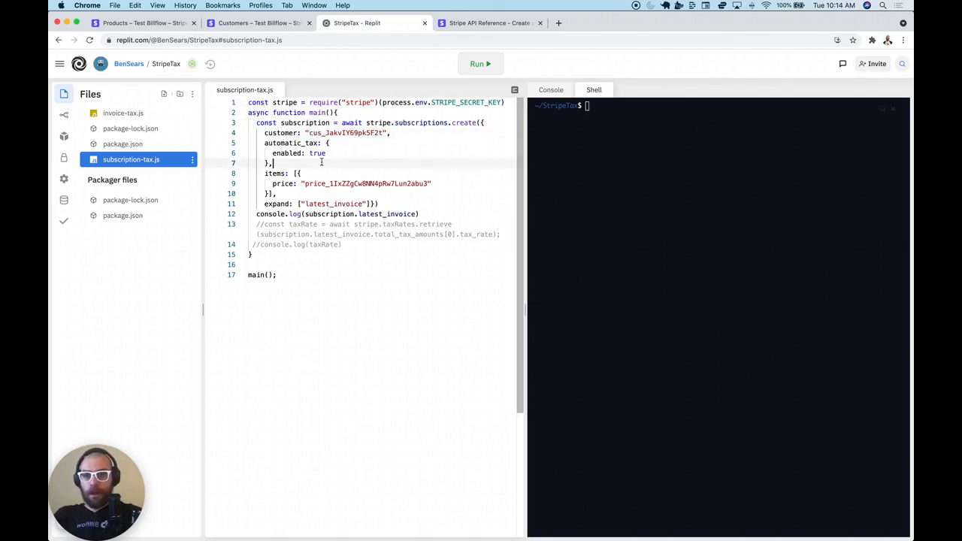
click(269, 143)
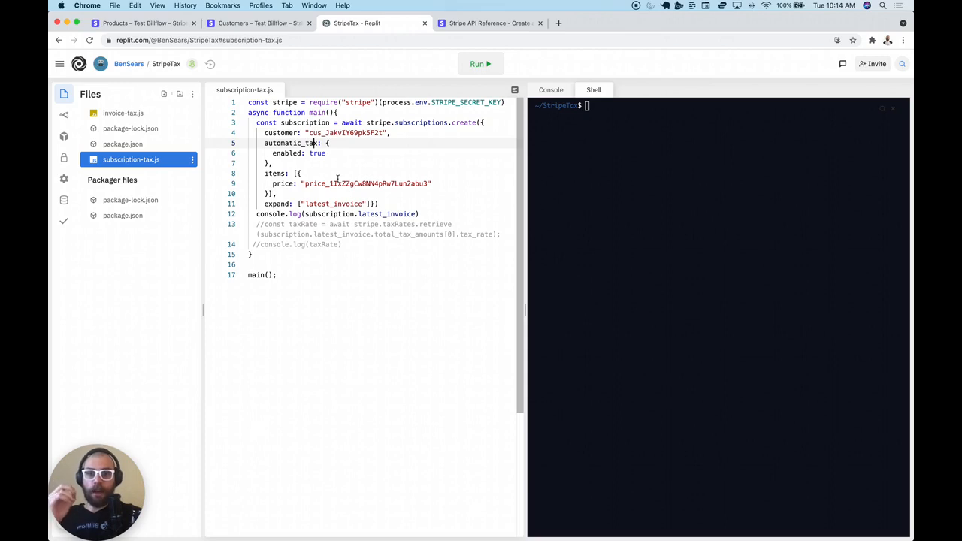
mouse_move(493, 263)
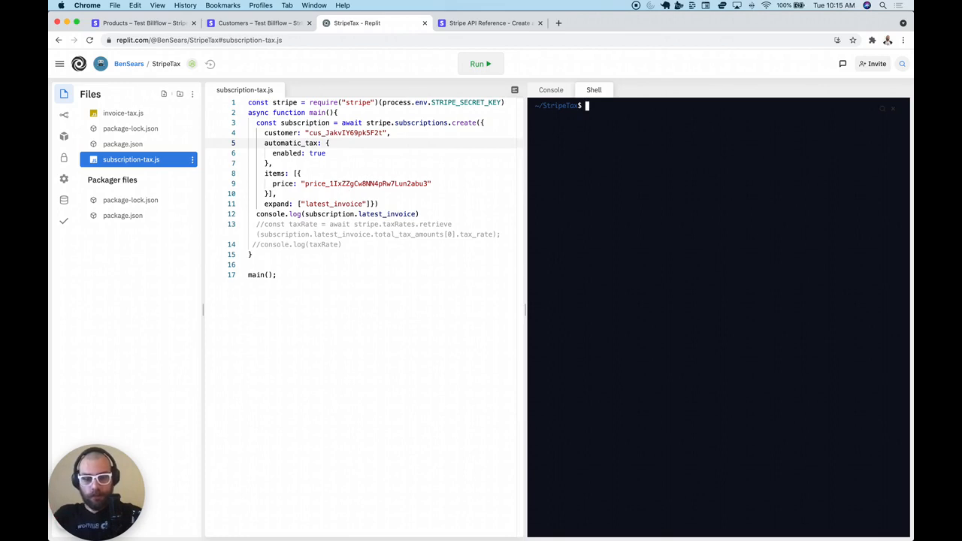
- Run npm run subscription to log the invoice with tax 2000 and total 12000, then uncomment the taxRate lookup
text(npm run t)
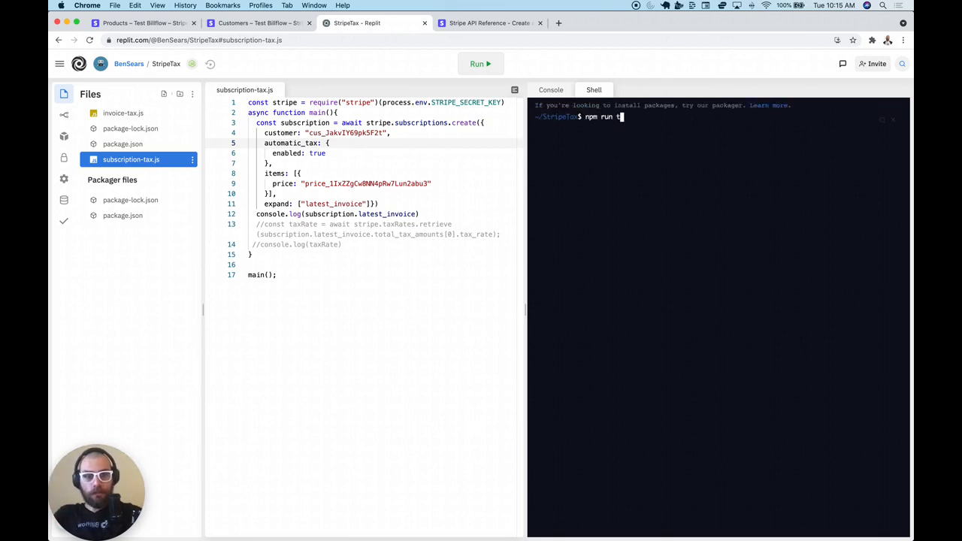
text(subsc)
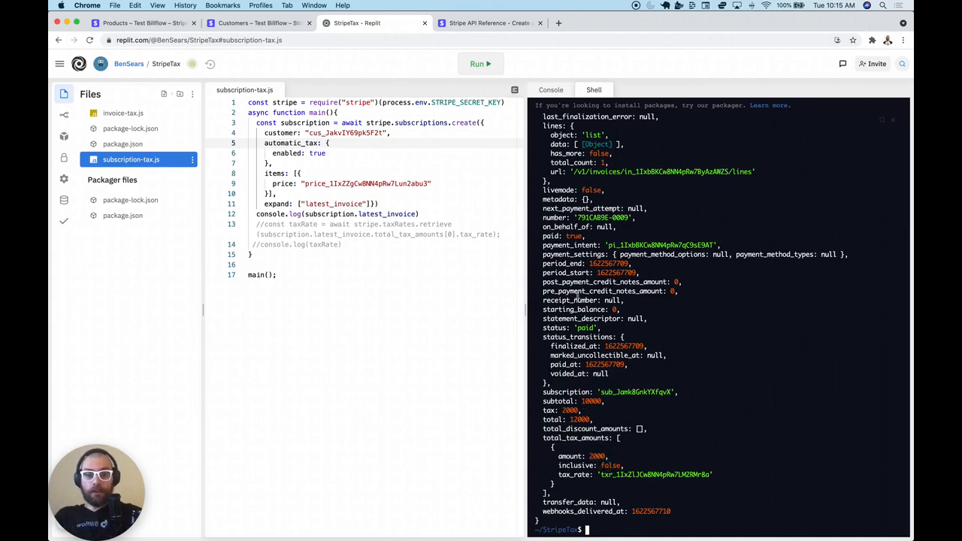
double_click(654, 475)
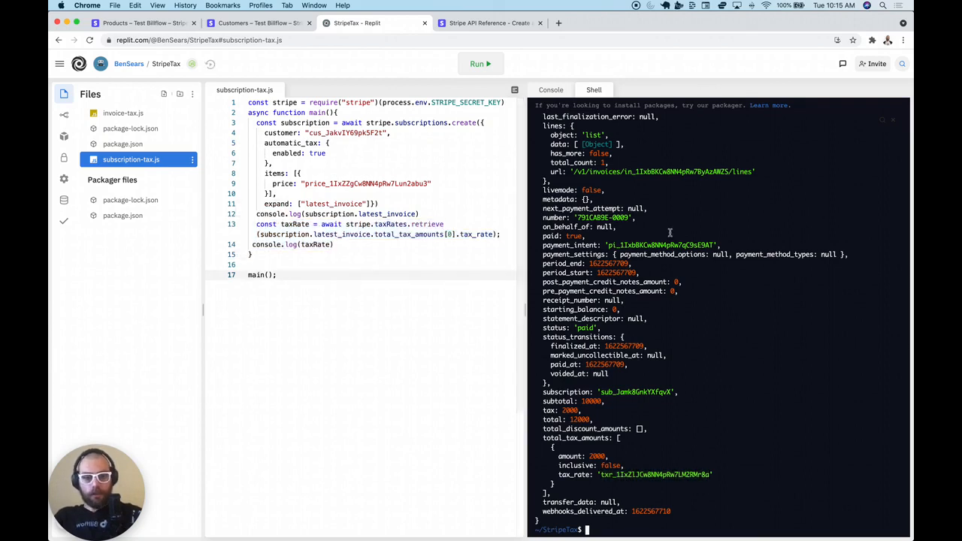
- Rerun npm run subscription so the shell prints the France 20% exclusive VAT rate
text(npm run subscription)
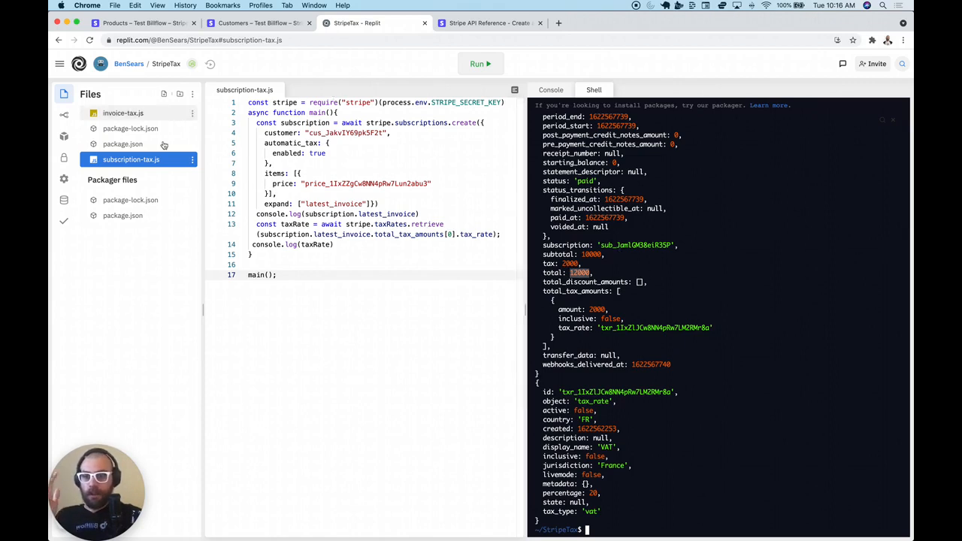
- View invoice-tax.js with automatic tax enabled and begin the npm command for it
click(123, 113)
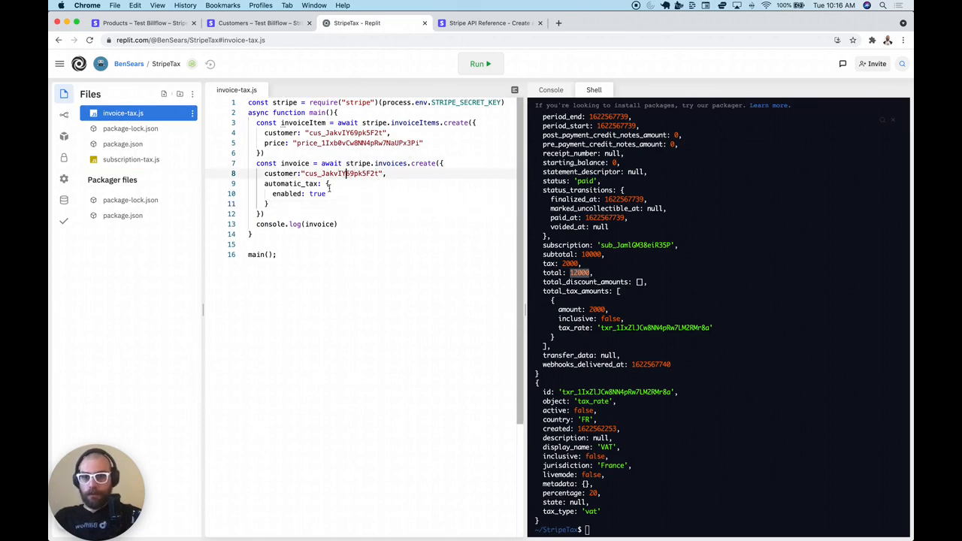
double_click(287, 194)
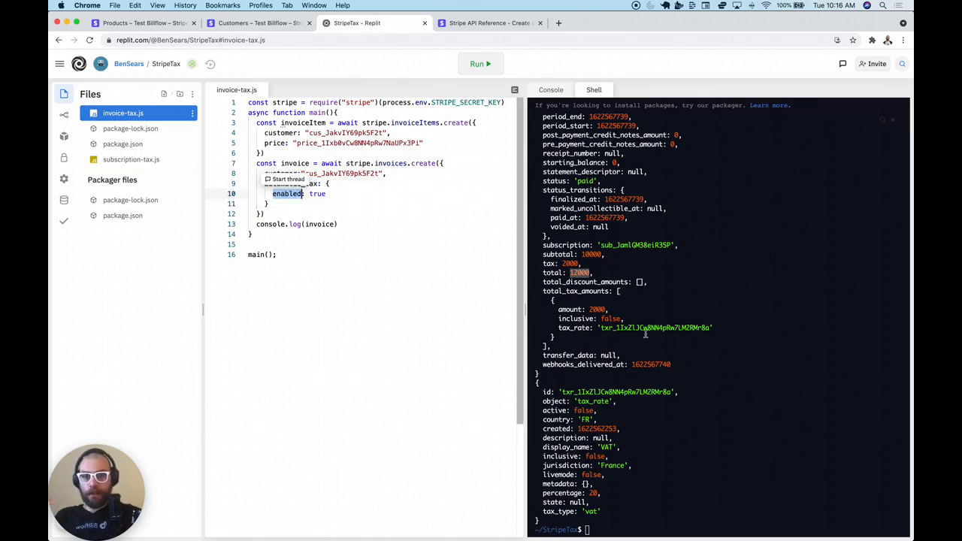
text(npm)
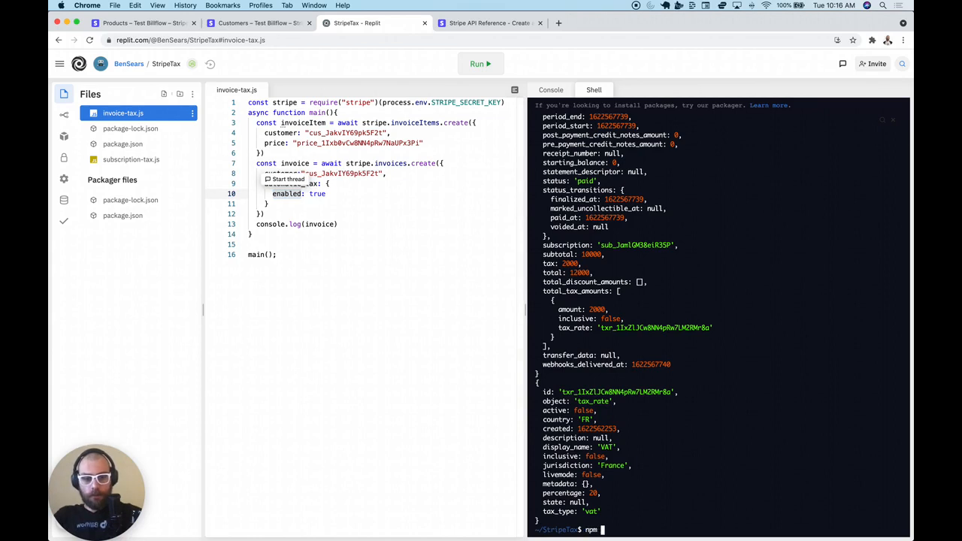